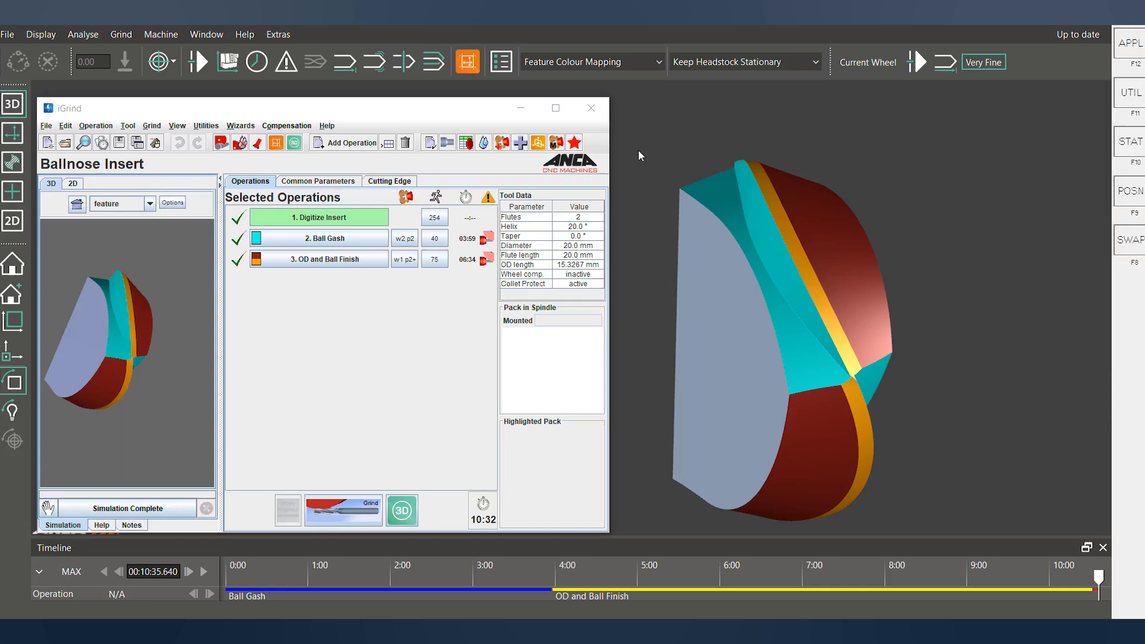
mouse_move(72, 156)
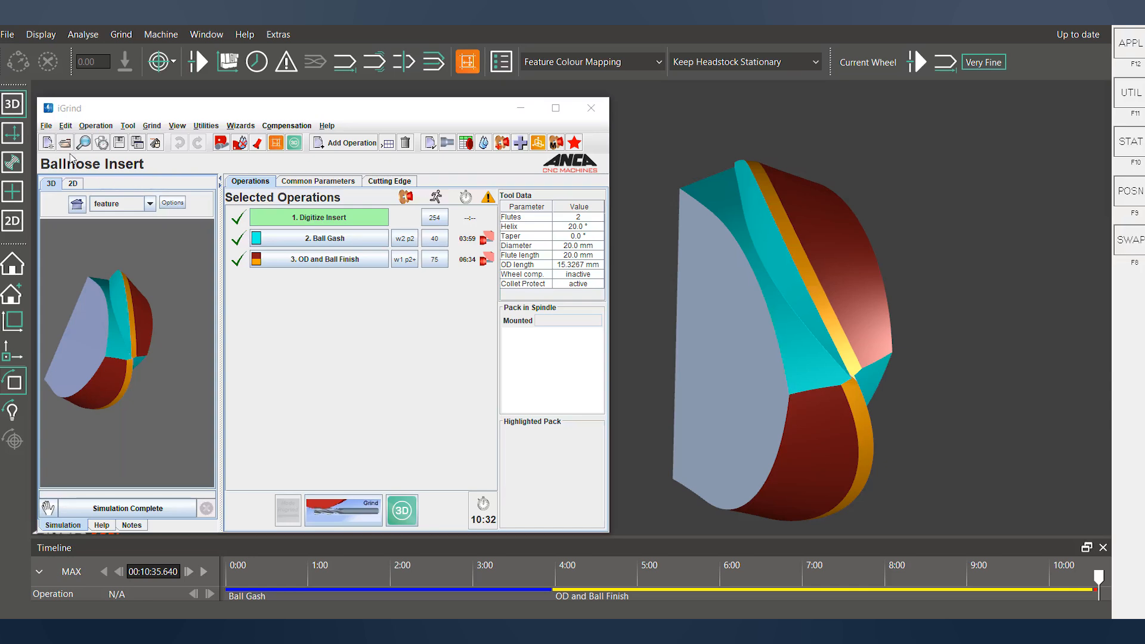
Show the insert tool types, including Ballnose Insert, under File > New ToolType > Inserts
click(46, 126)
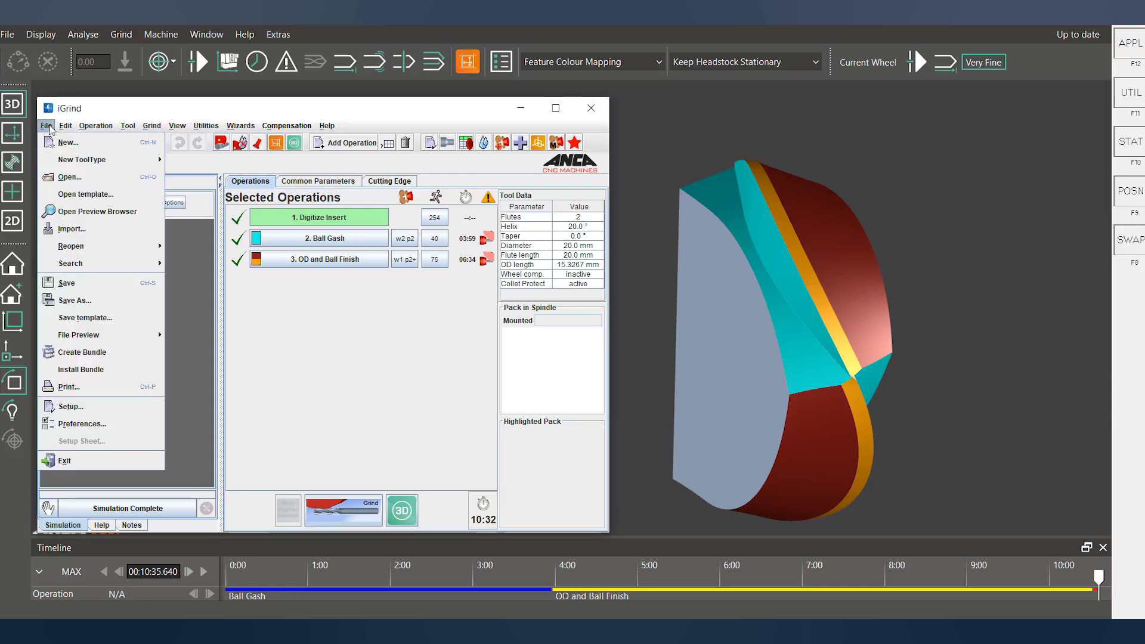
mouse_move(82, 159)
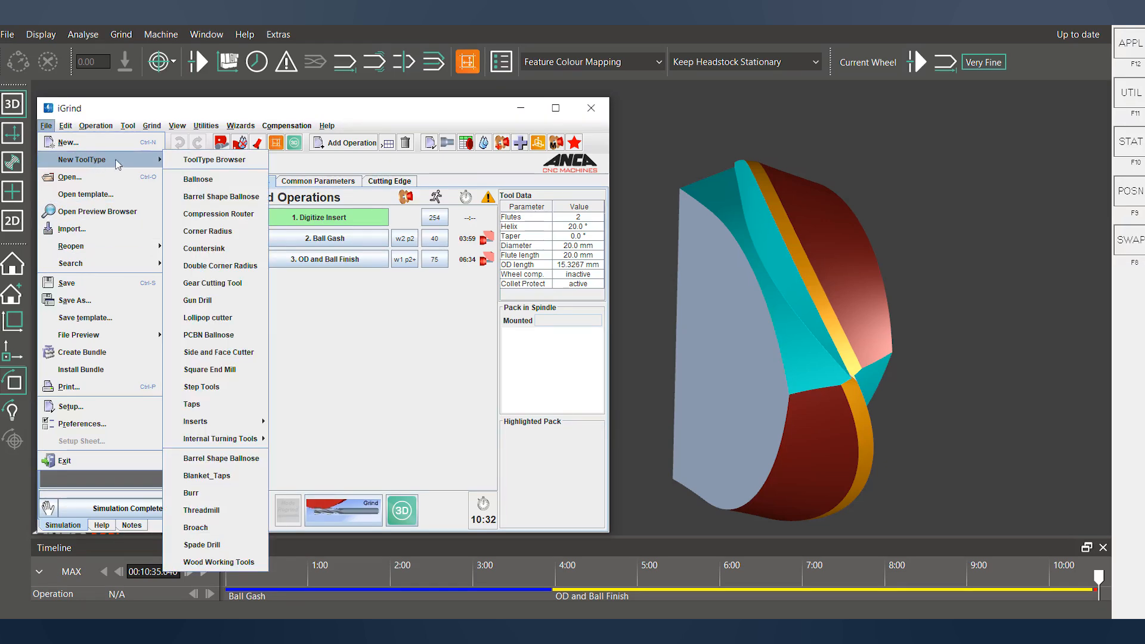
mouse_move(195, 422)
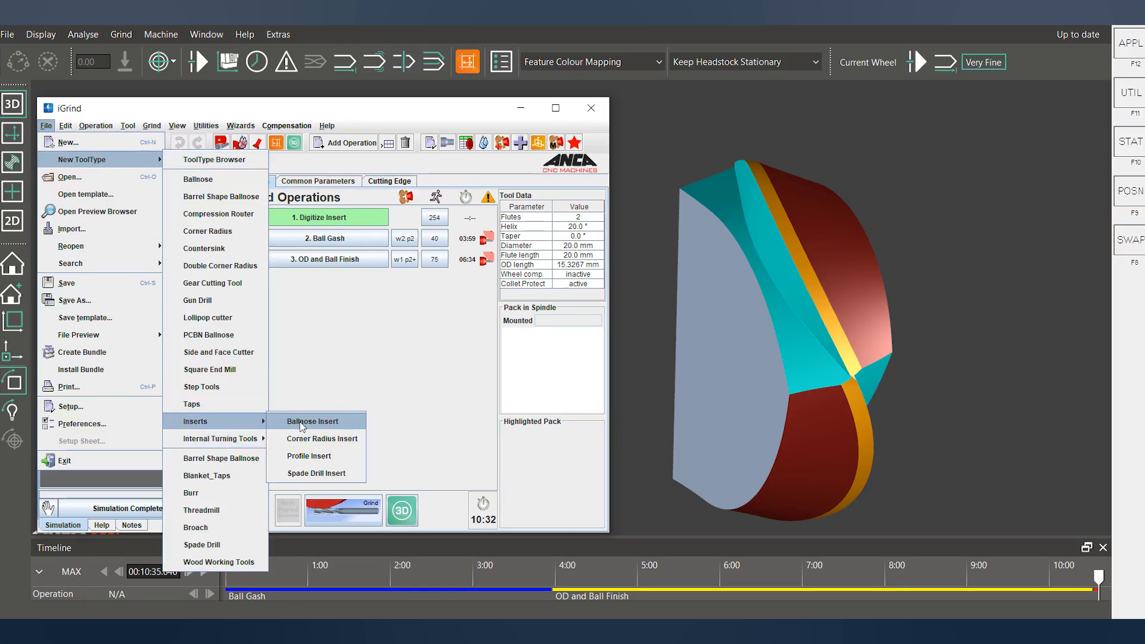
mouse_move(338, 346)
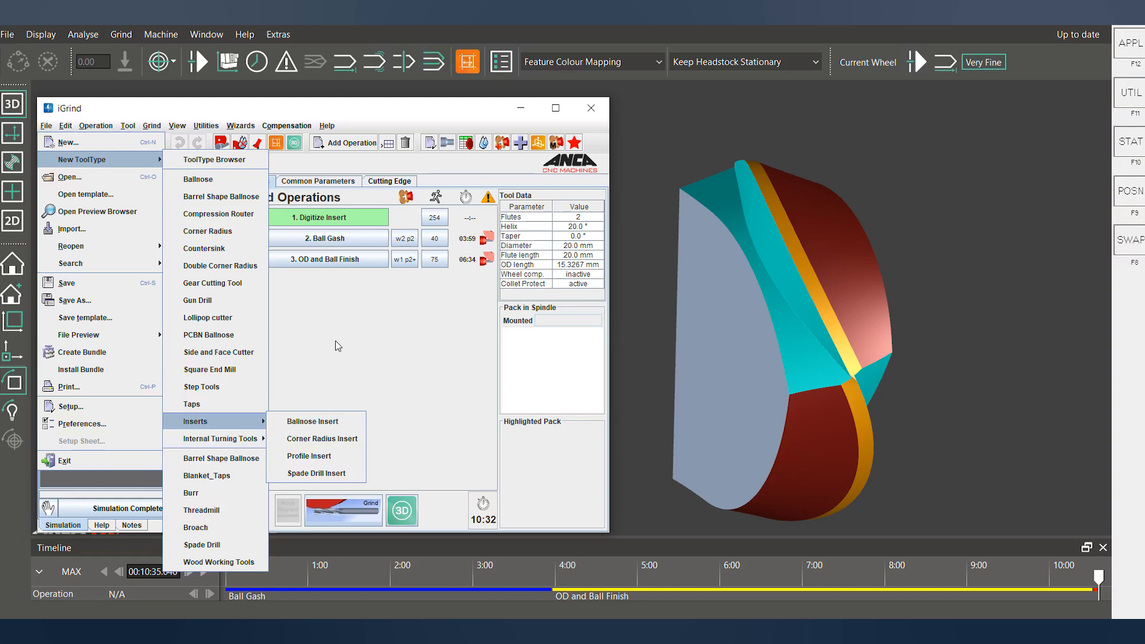
Close the File menu without choosing a new tool type
click(312, 421)
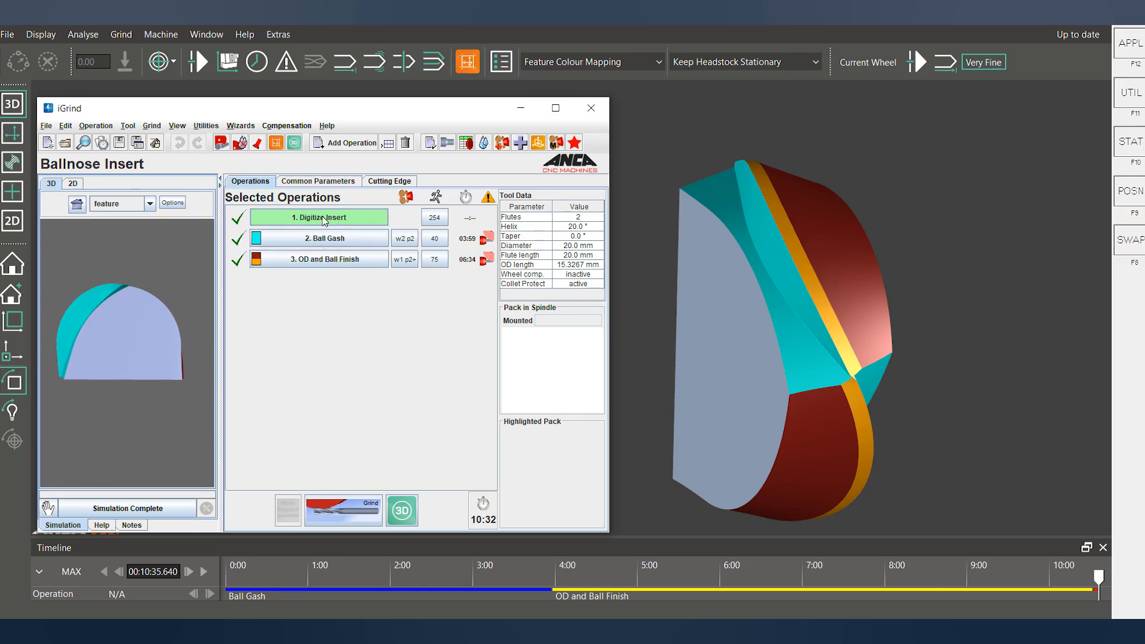
mouse_move(352, 146)
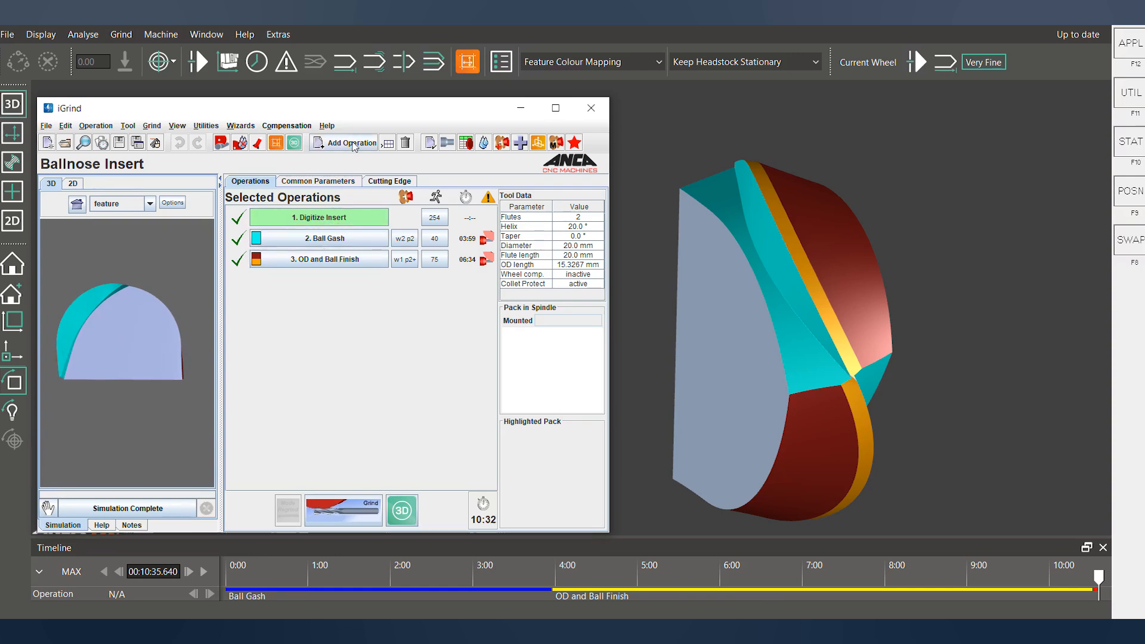
click(349, 142)
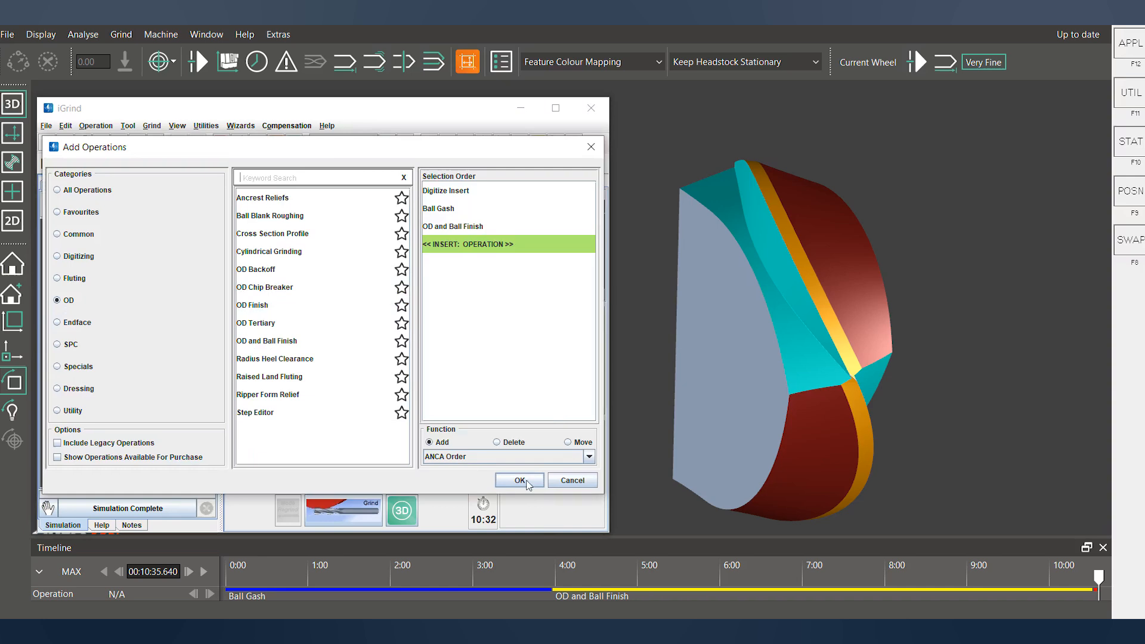
click(519, 479)
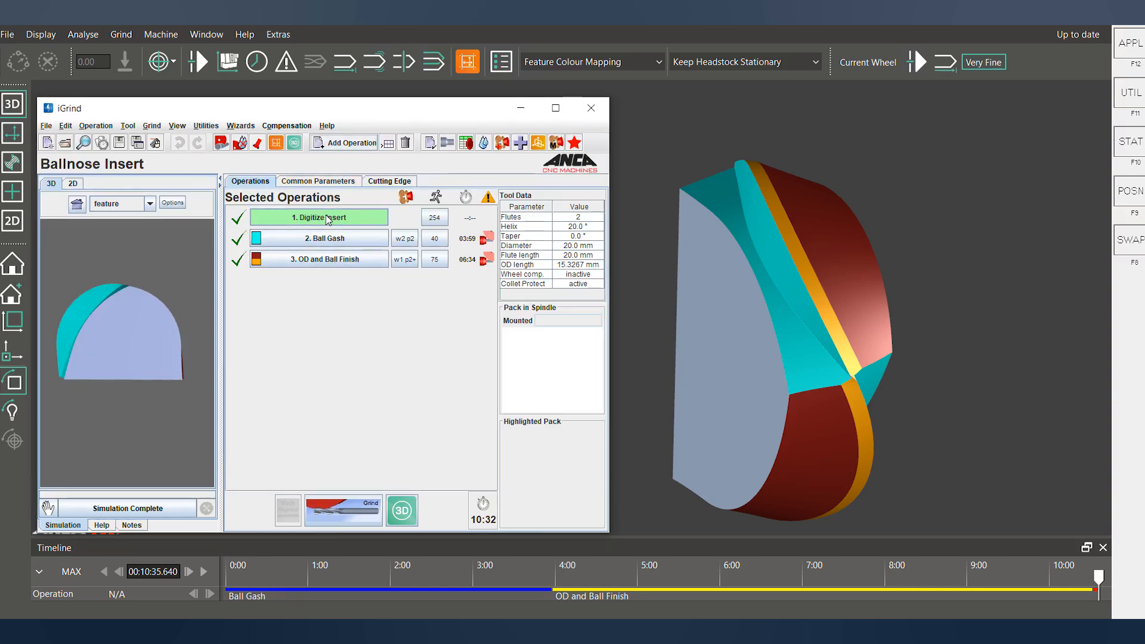
Open Digitize Insert settings and review styles Side, Hole, V, Square Notch, keeping V
double_click(318, 217)
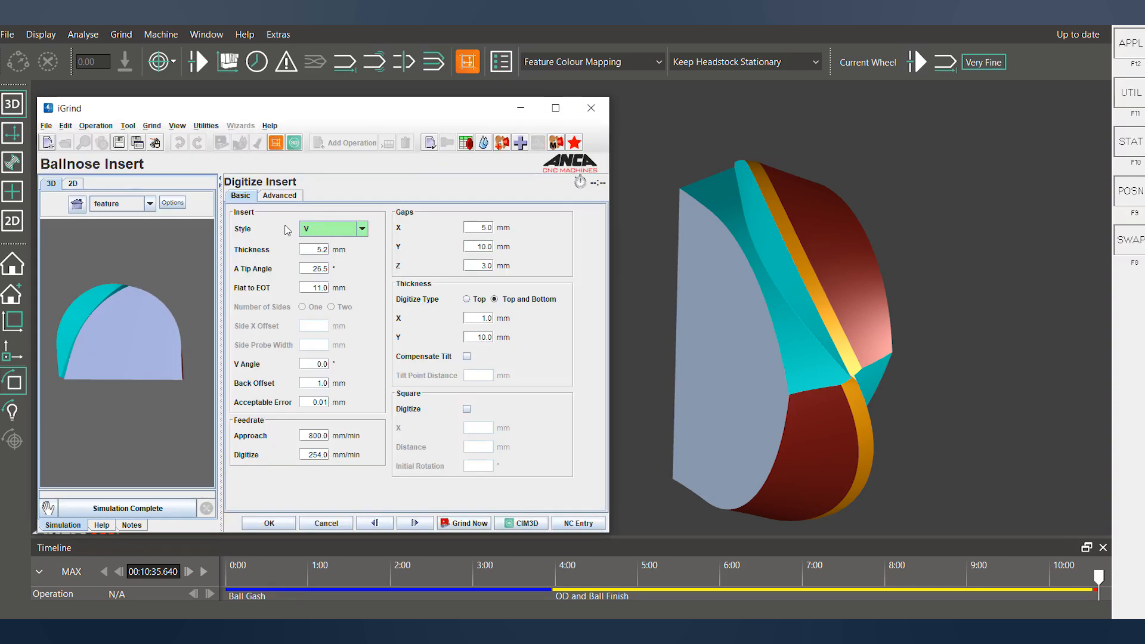
click(362, 228)
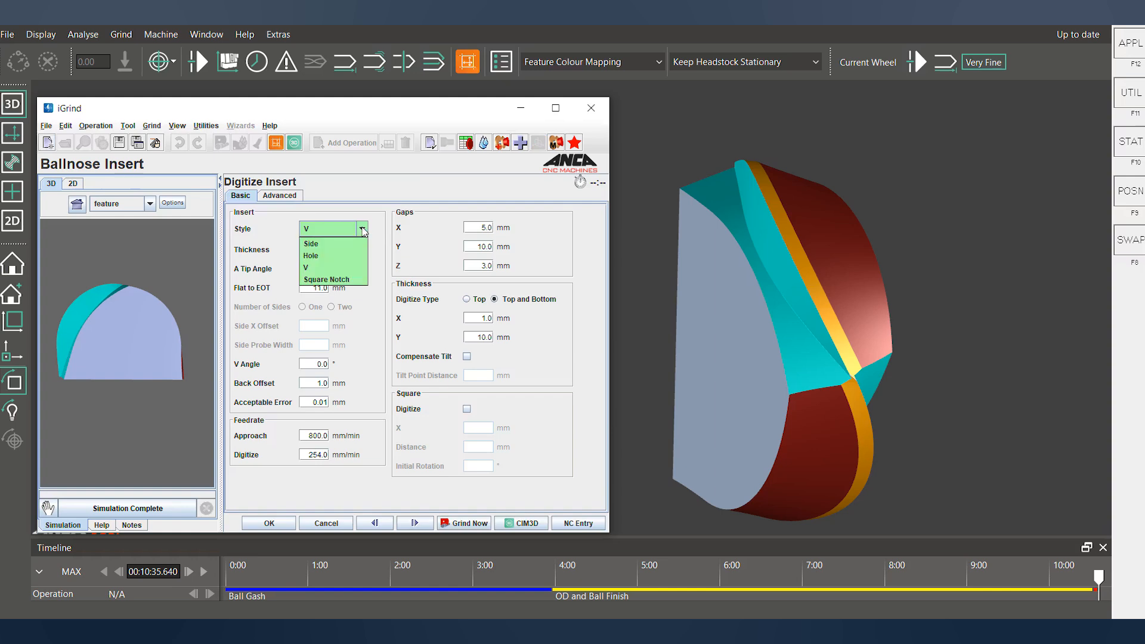
mouse_move(312, 248)
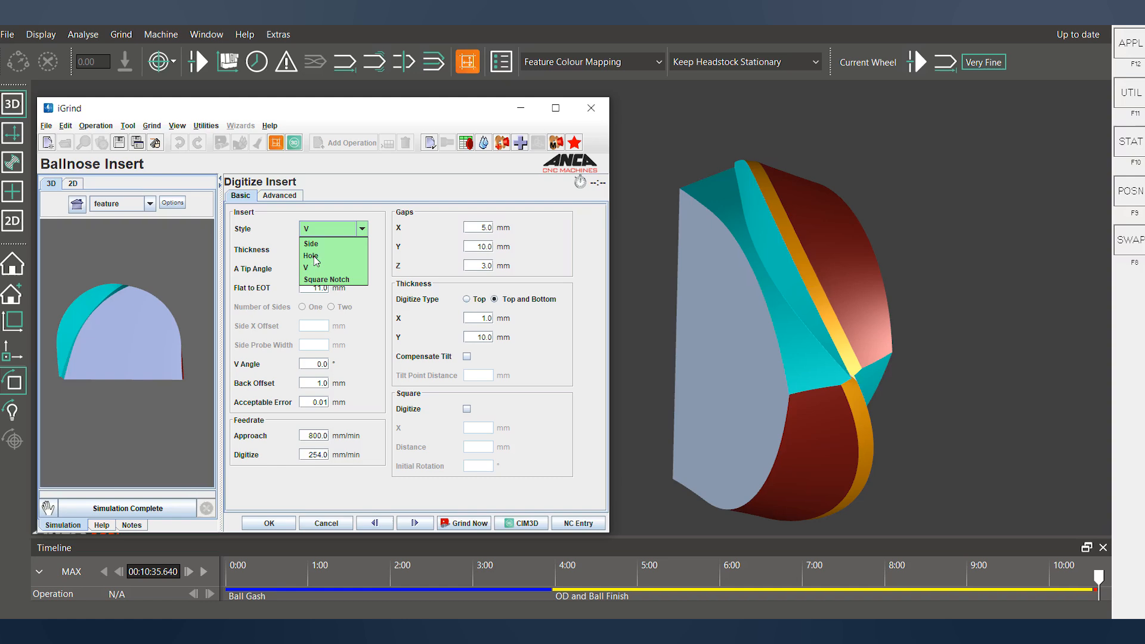
mouse_move(312, 272)
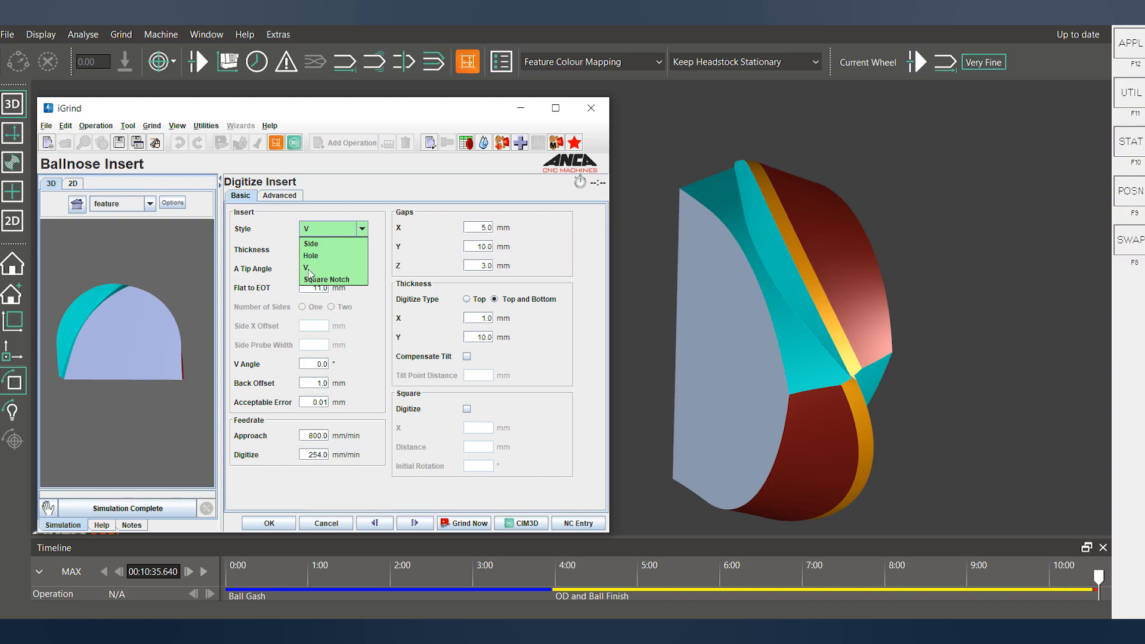
mouse_move(342, 289)
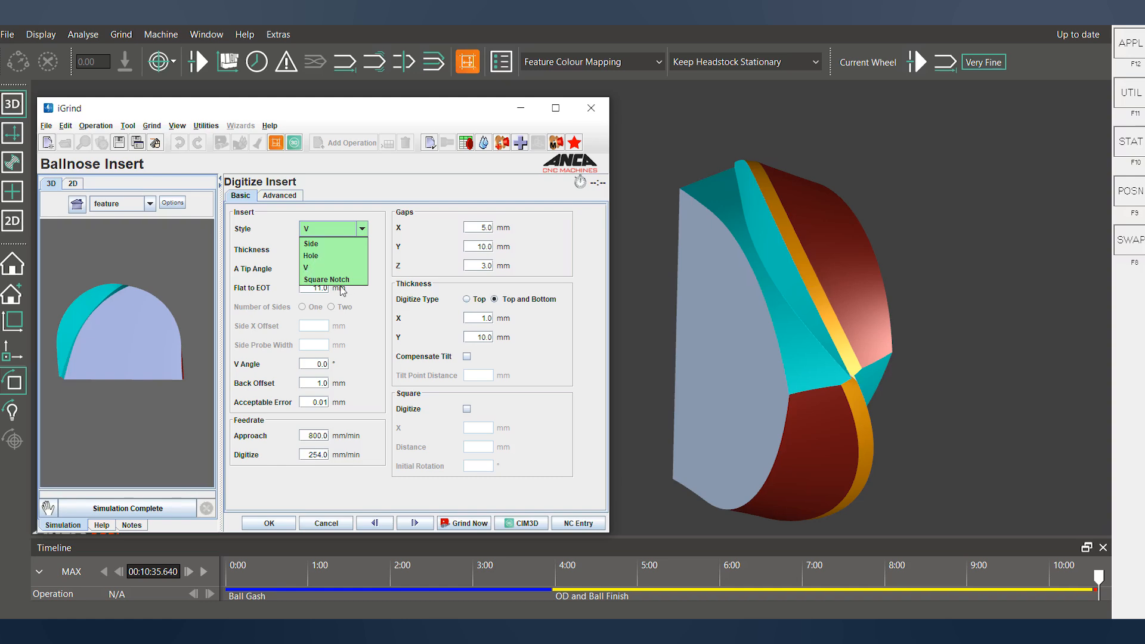
mouse_move(682, 342)
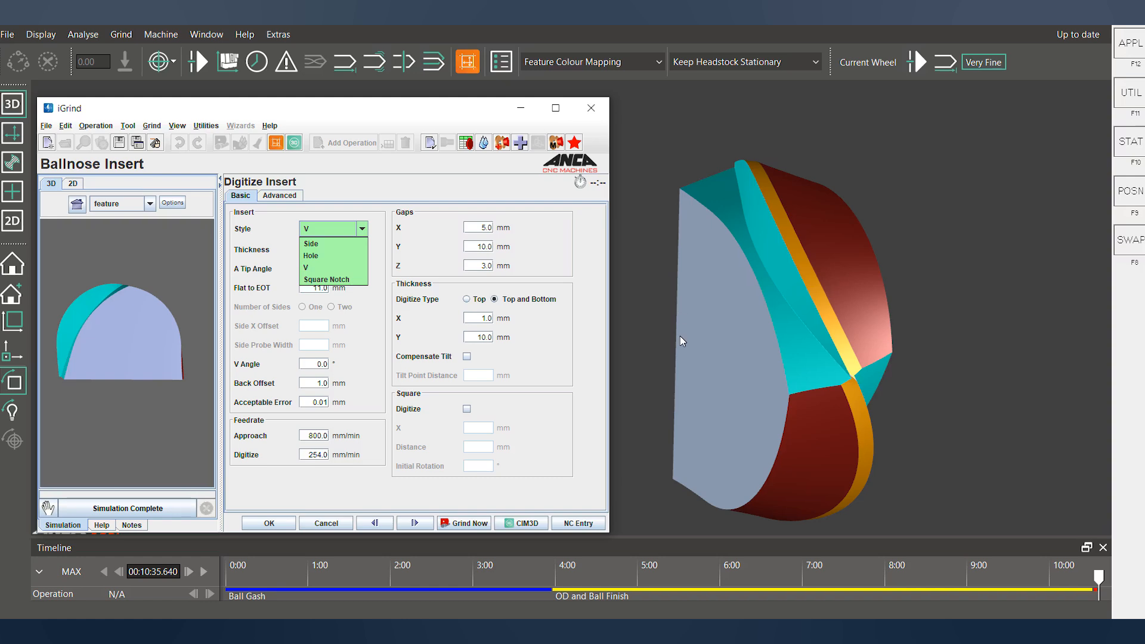
mouse_move(336, 251)
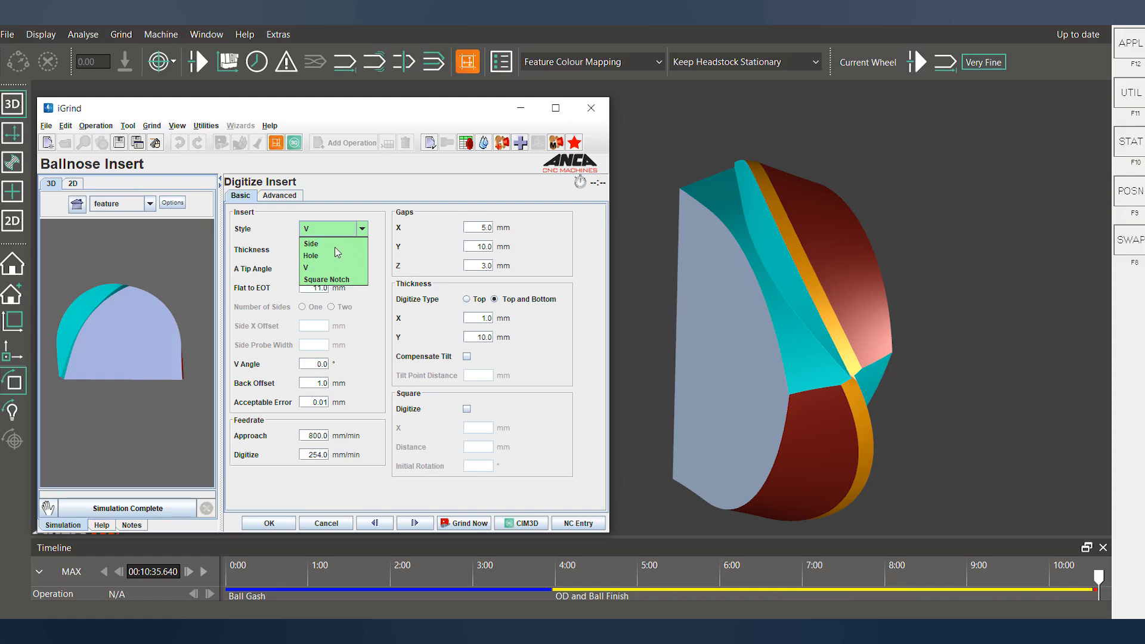
click(308, 267)
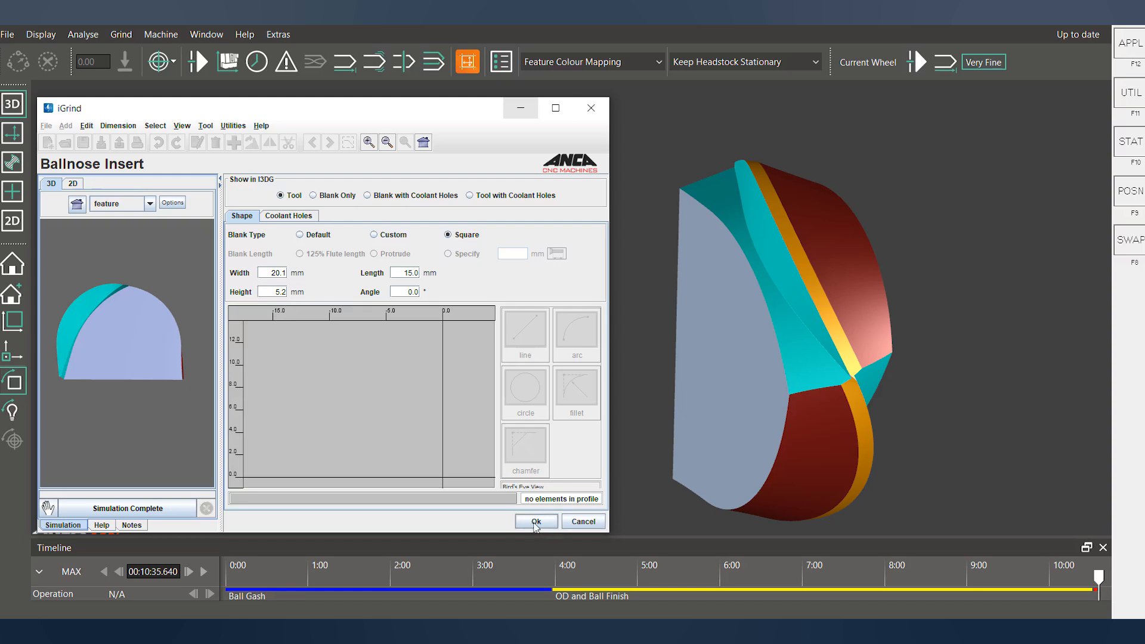
Accept the square blank dimensions and show the cutting edge settings
click(536, 521)
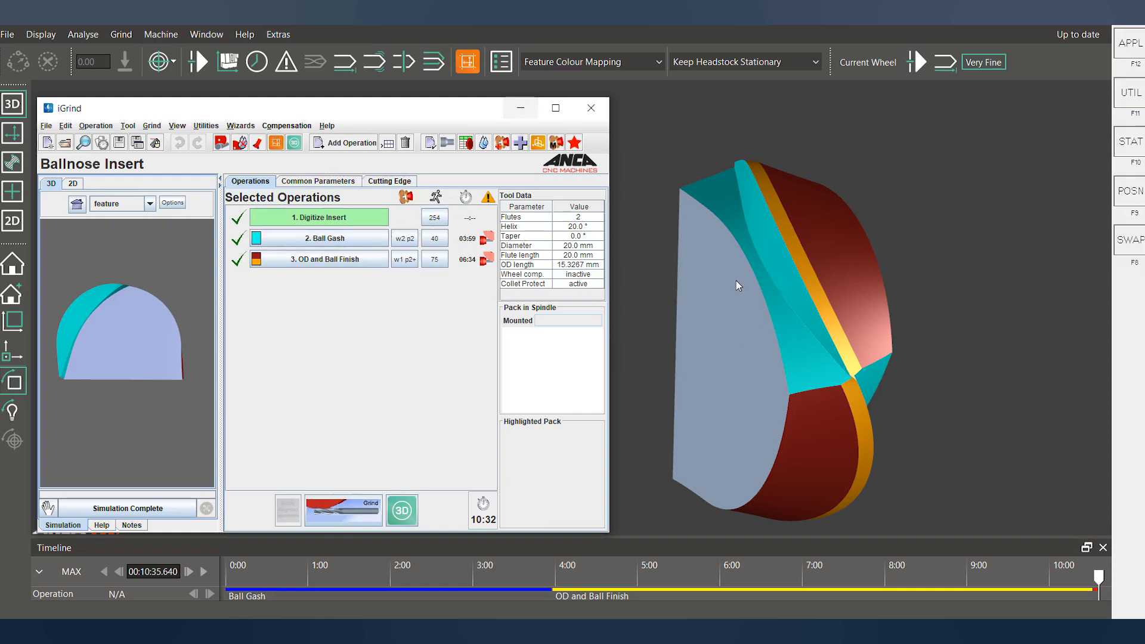
mouse_move(788, 298)
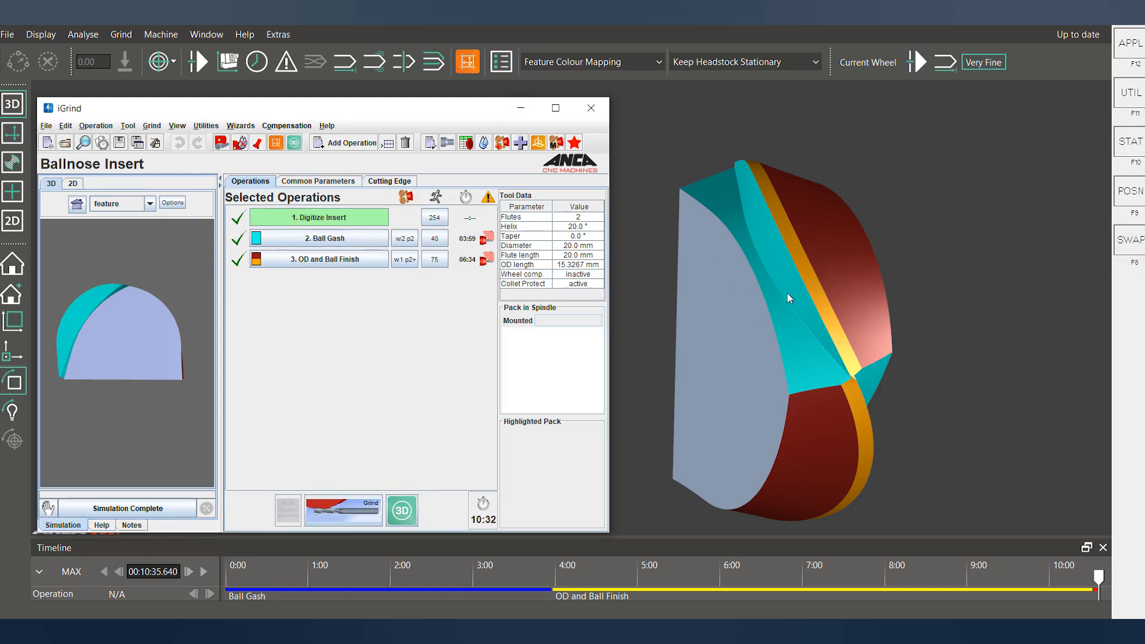
click(389, 181)
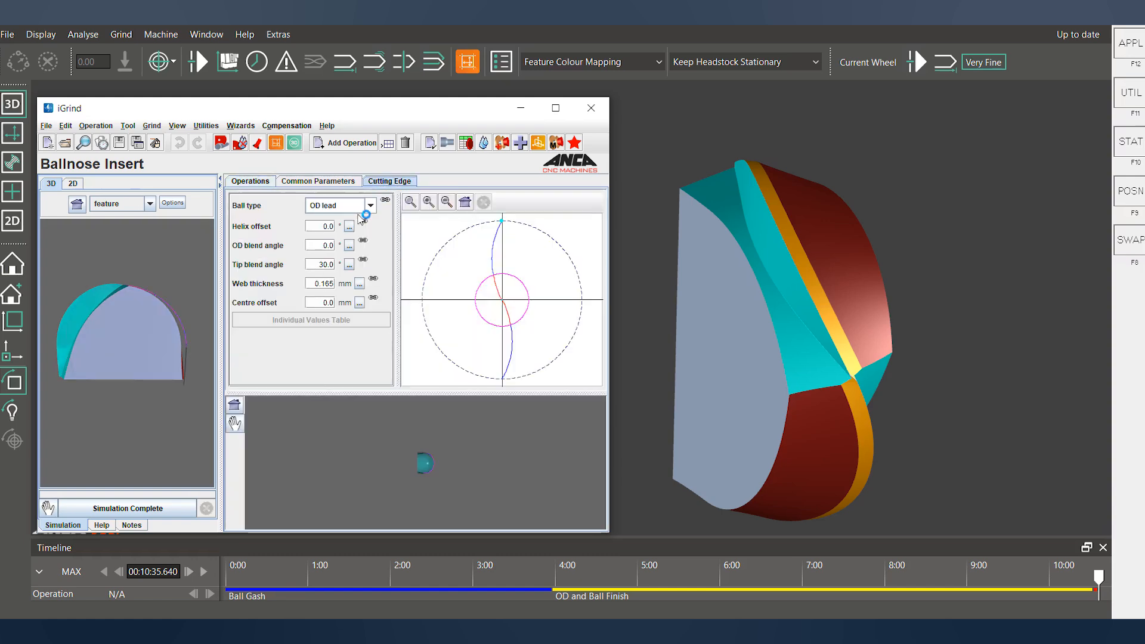
Keep OD lead ball type, review common flute parameters, and return to operations
click(370, 205)
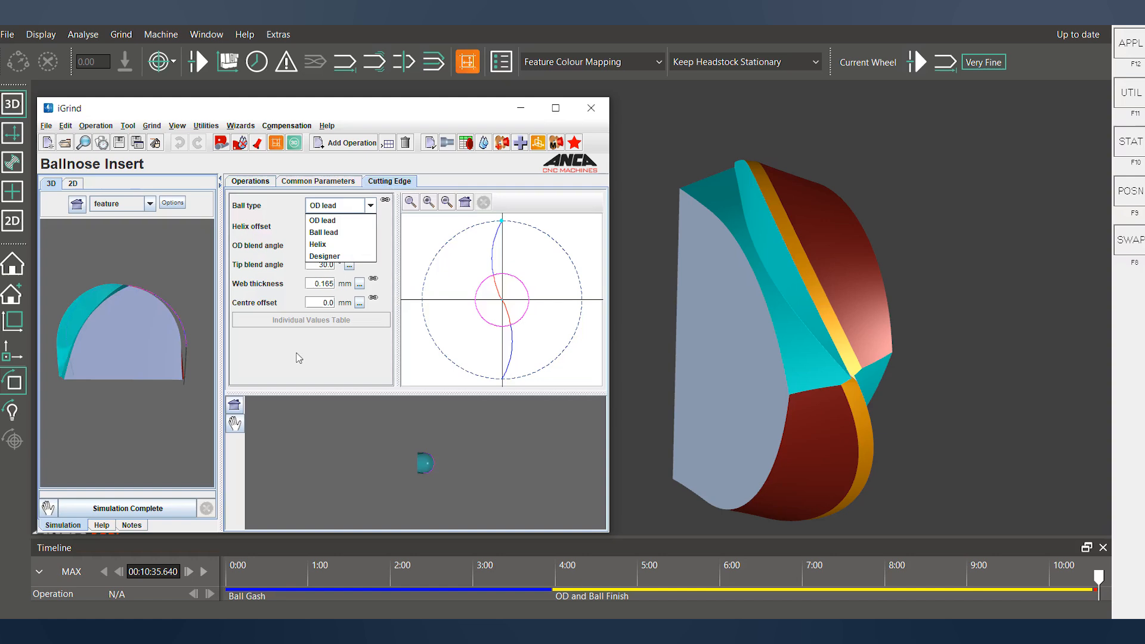
click(337, 205)
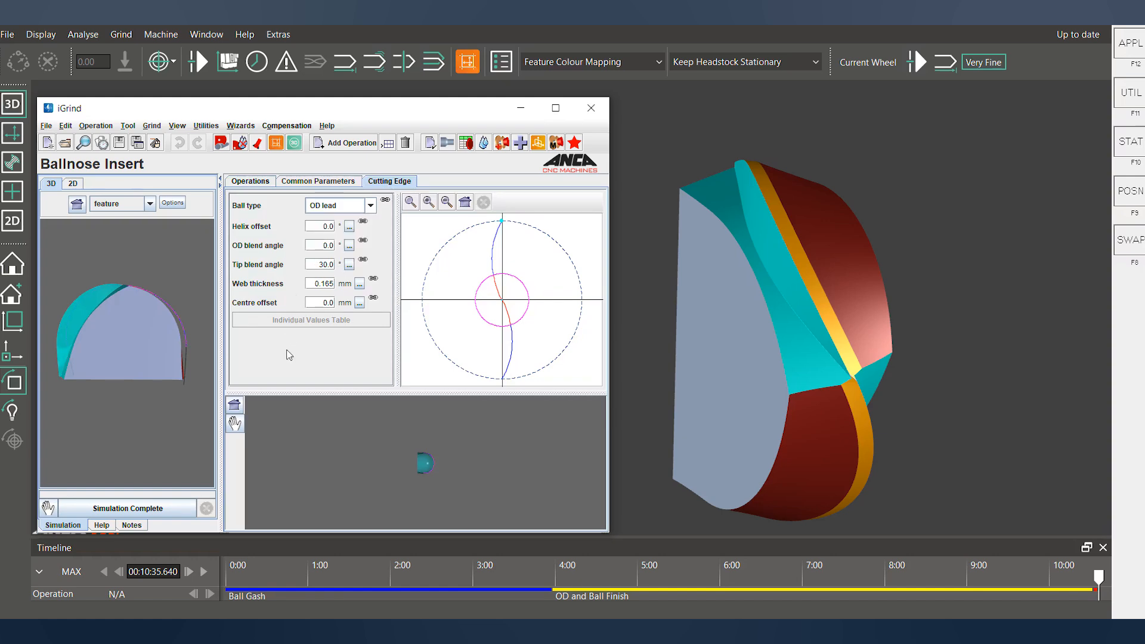
click(319, 182)
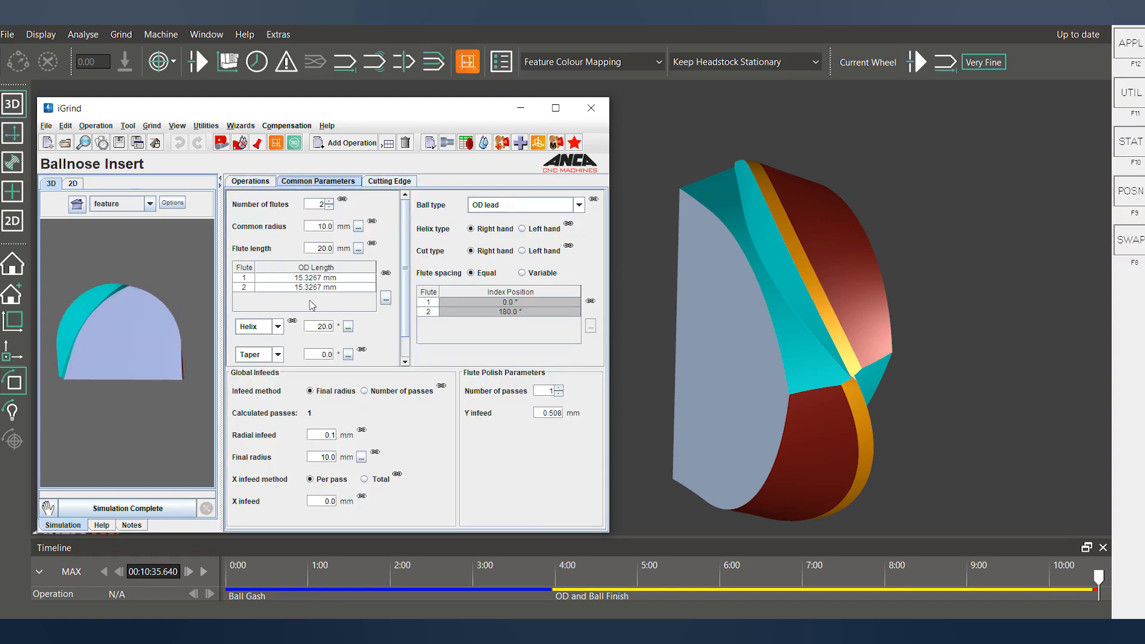
click(249, 182)
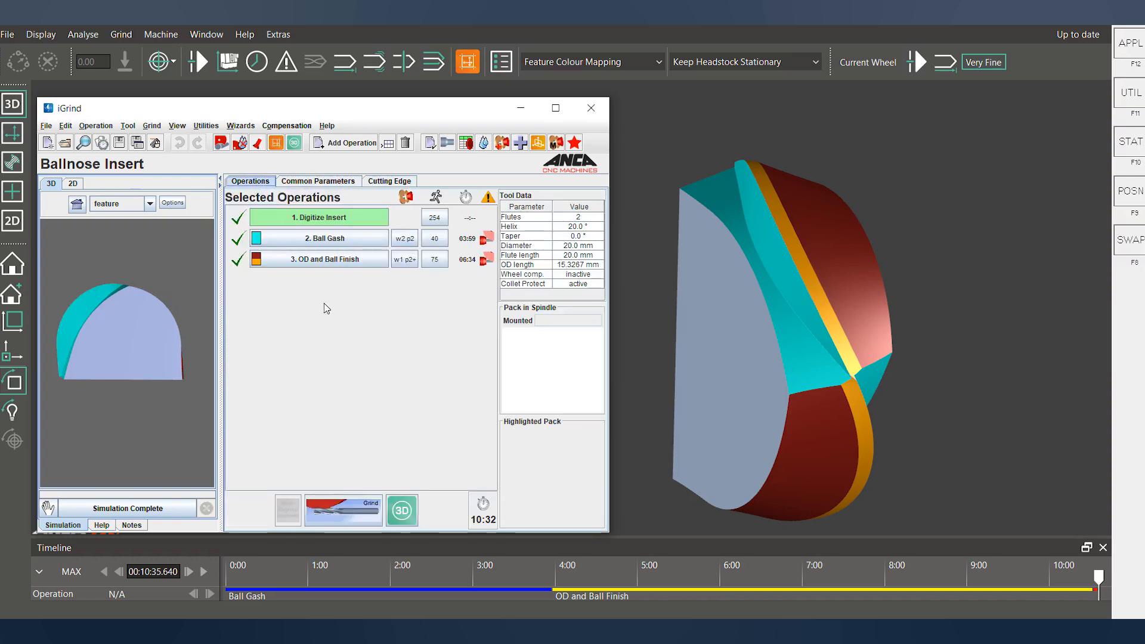
mouse_move(312, 283)
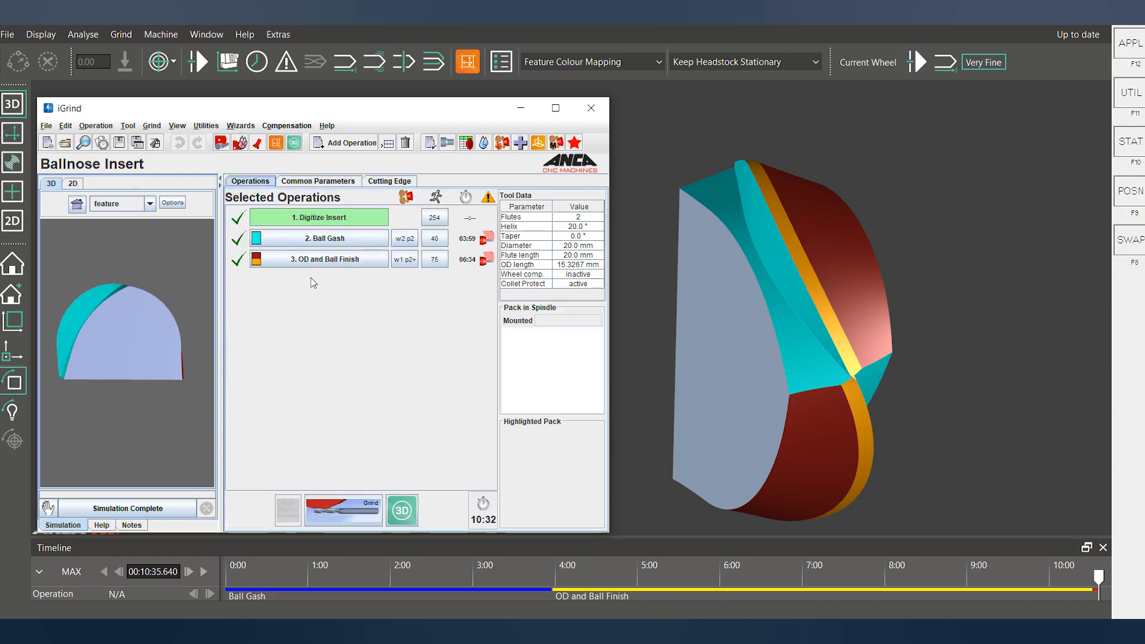
mouse_move(98, 464)
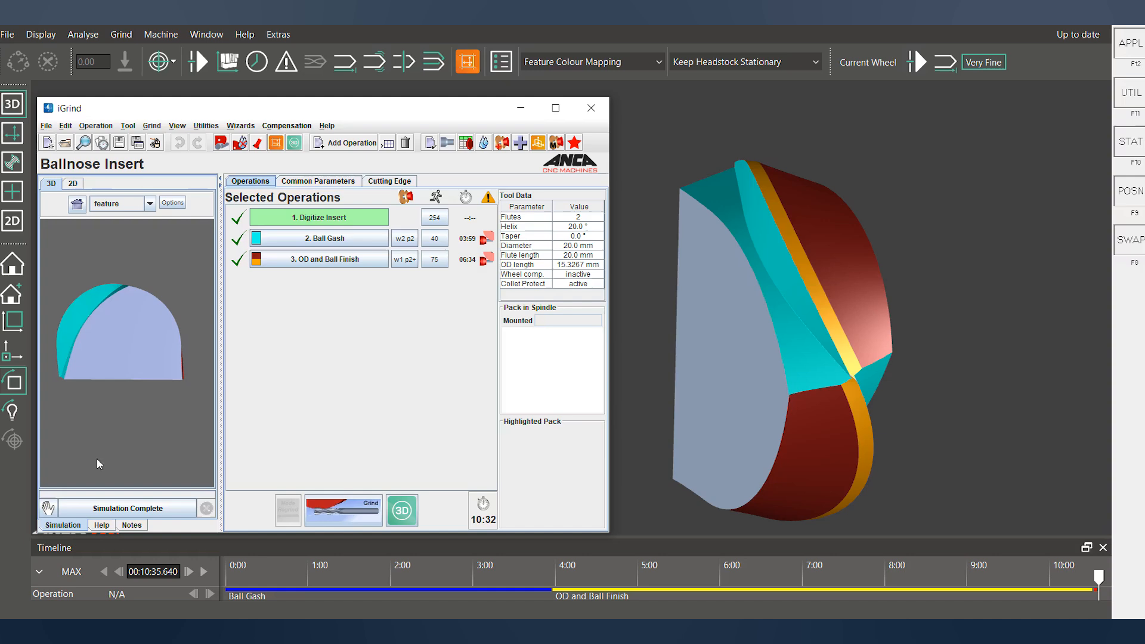